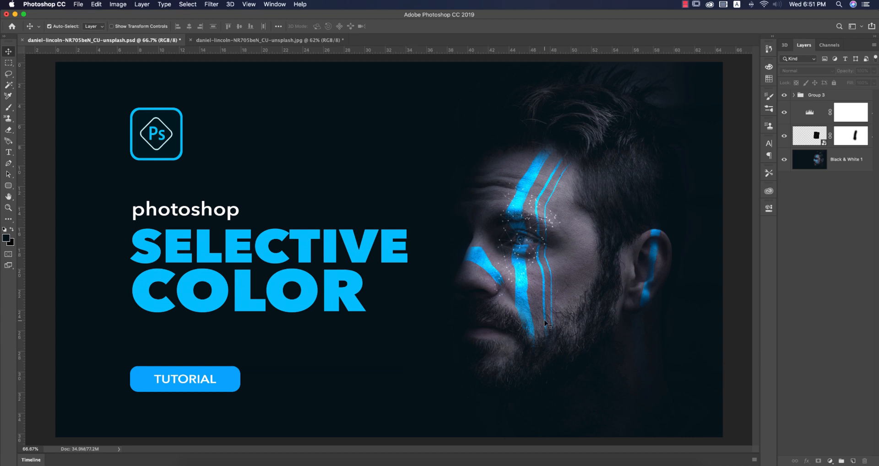
{"action": "mouse_move", "coordinate": [624, 354]}
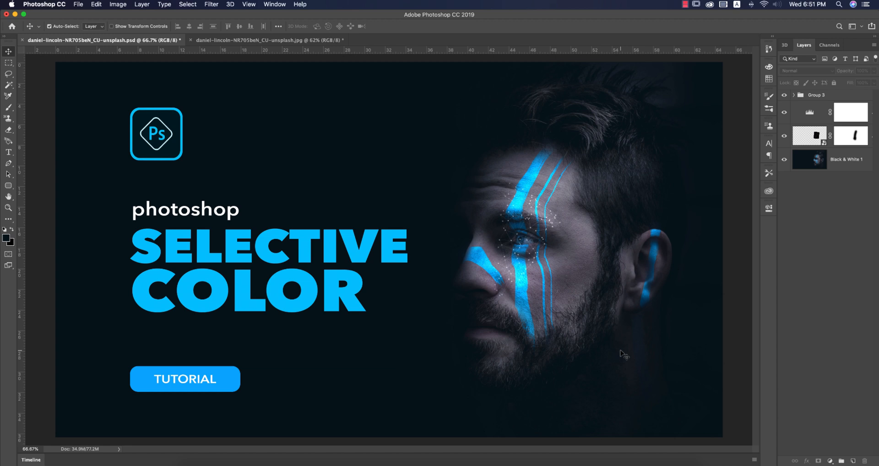
{"action": "mouse_move", "coordinate": [751, 297]}
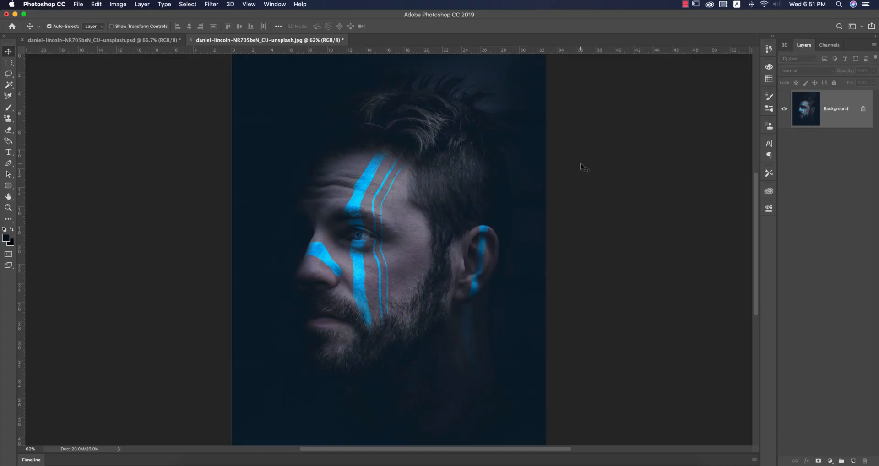
Step: Duplicate the Background layer with Cmd+J and bring up the adjustment layer list
{"action": "key", "text": "cmd+j"}
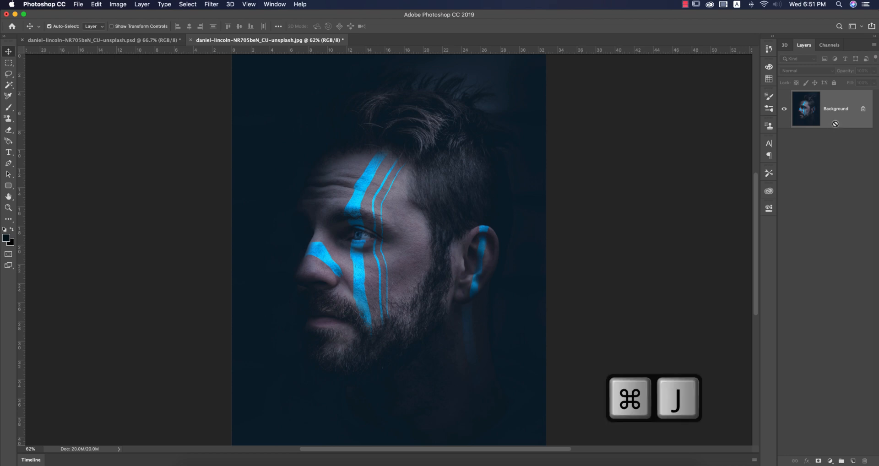
{"action": "key", "text": "cmd+j"}
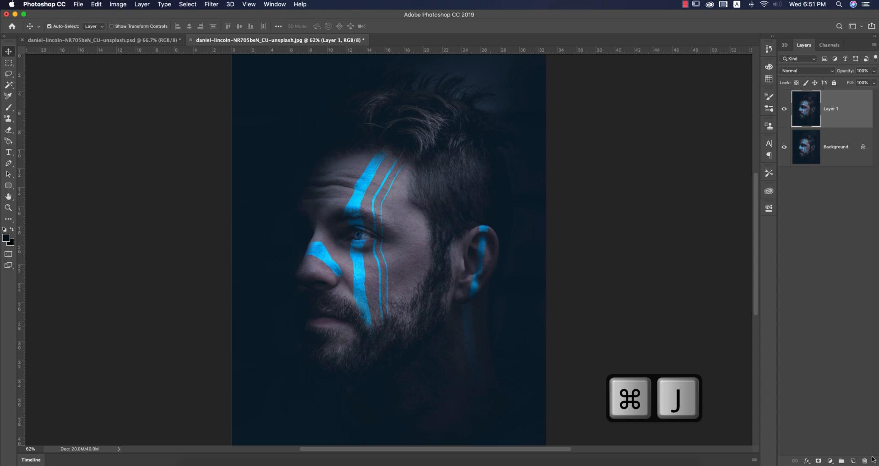
{"action": "left_click", "coordinate": [767, 453]}
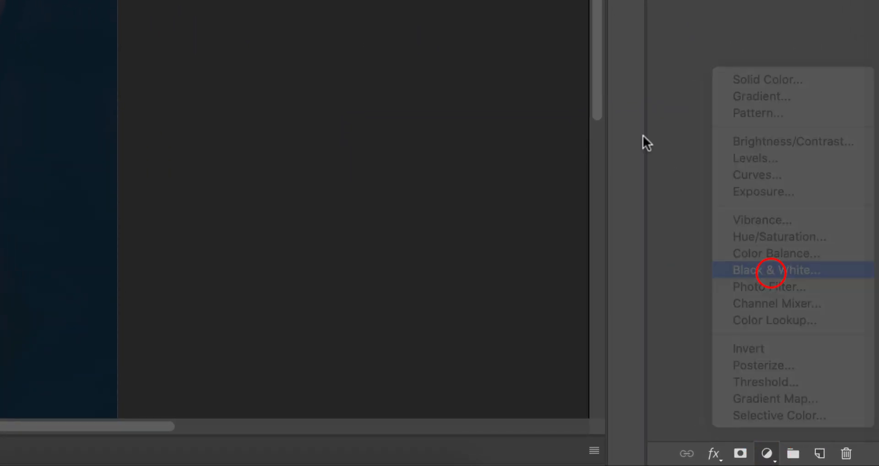
Step: Add a Black & White adjustment layer, close its properties, and lower its fill
{"action": "left_click", "coordinate": [775, 270]}
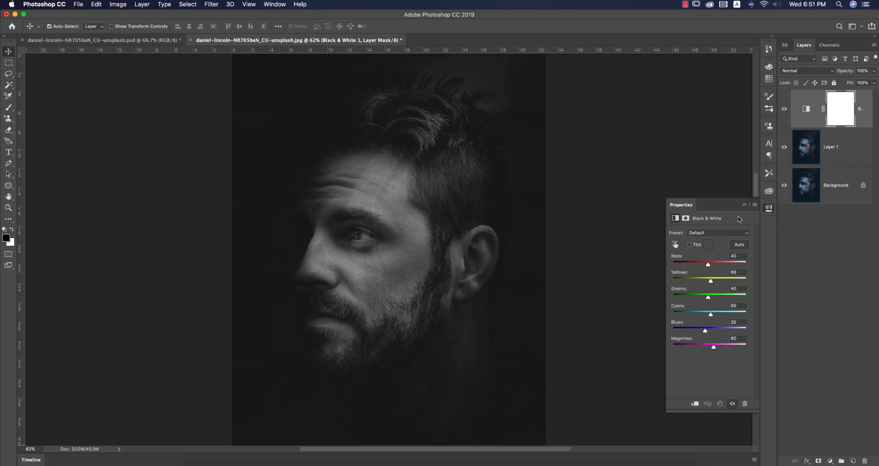
{"action": "left_click", "coordinate": [744, 204]}
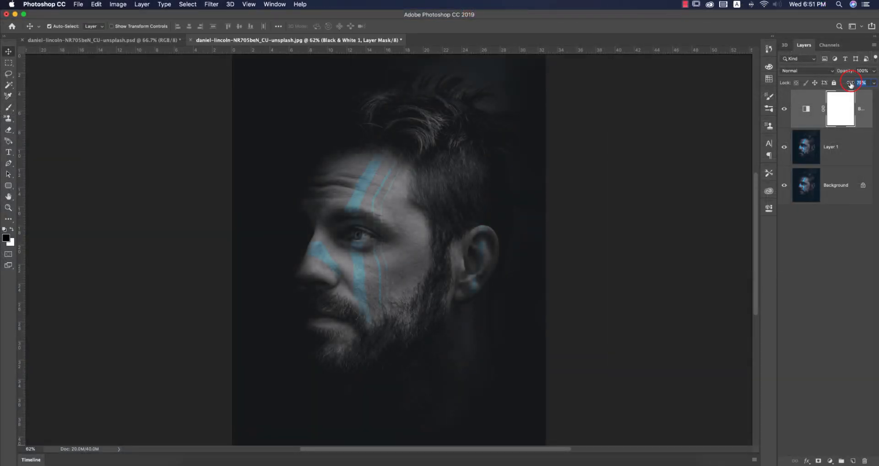
{"action": "left_click", "coordinate": [848, 83]}
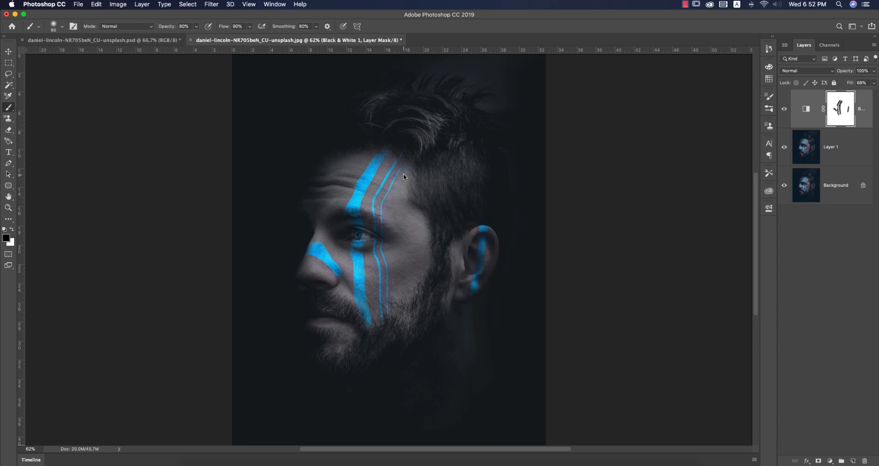
{"action": "mouse_move", "coordinate": [380, 224]}
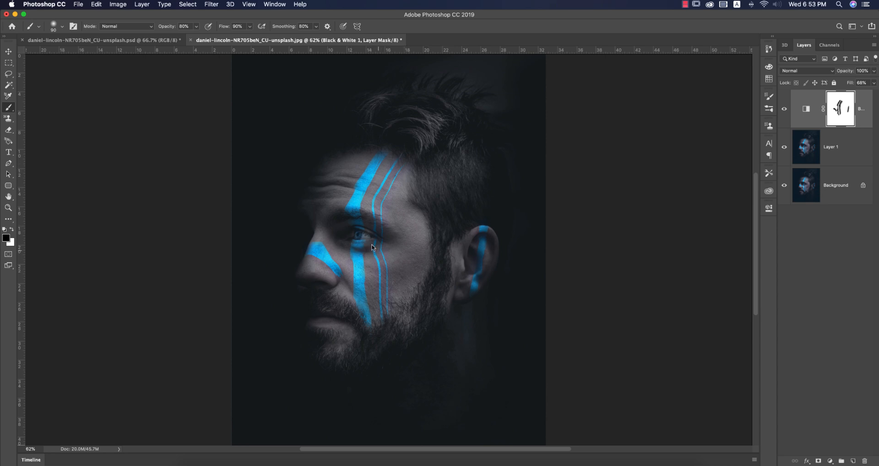
{"action": "mouse_move", "coordinate": [513, 255]}
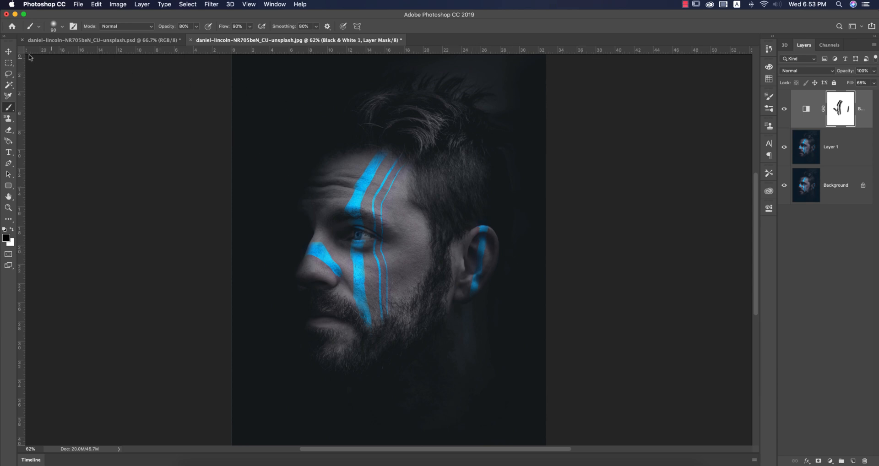
Step: Begin placing an image file from the File menu
{"action": "left_click", "coordinate": [78, 5]}
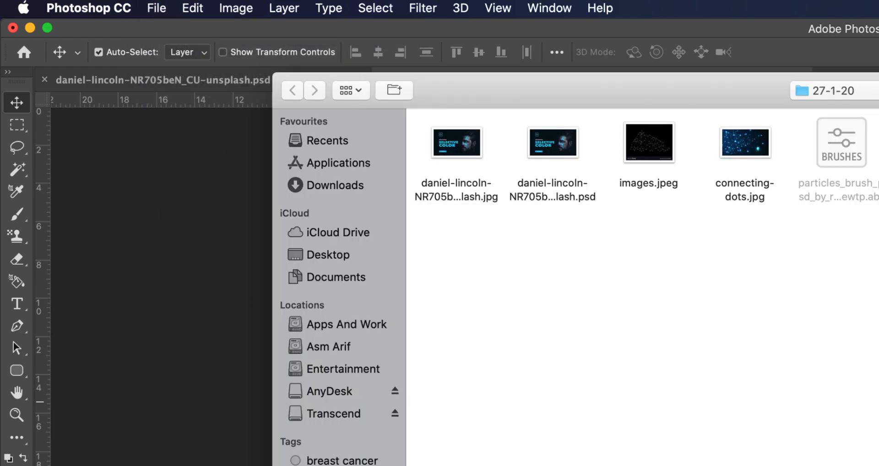
Step: Place images.jpeg, enlarge and rotate it over the eye, and commit
{"action": "left_click", "coordinate": [648, 142]}
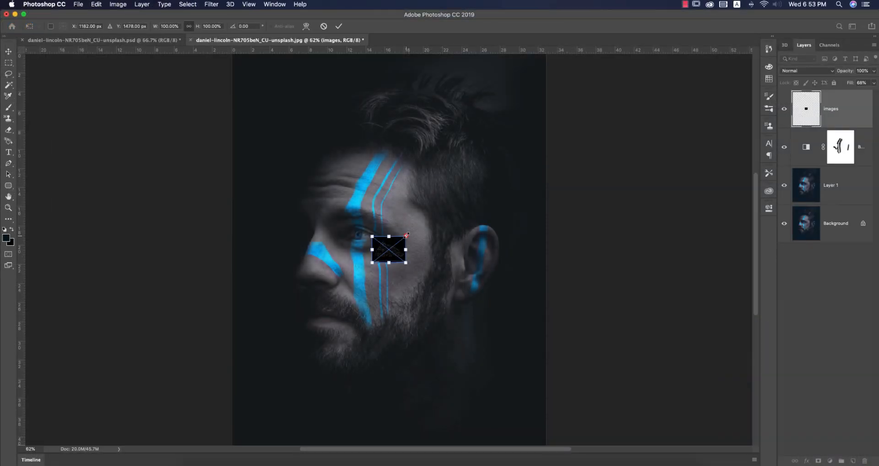
{"action": "left_click_drag", "start_coordinate": [406, 235], "coordinate": [468, 189]}
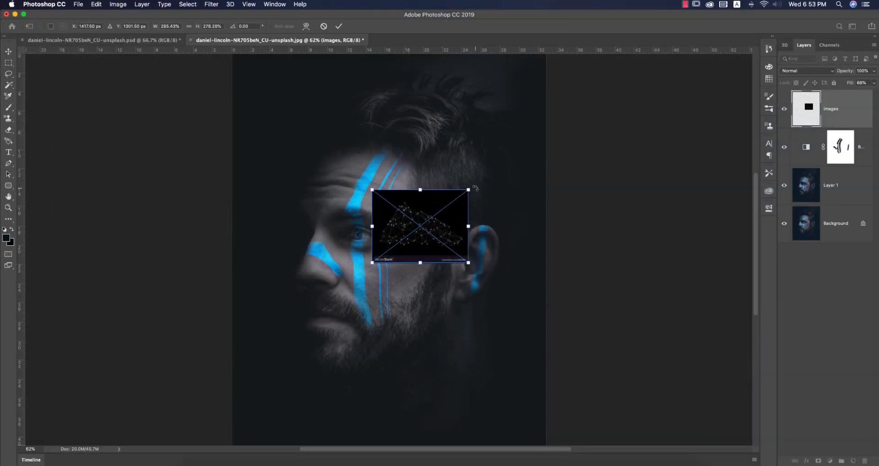
{"action": "left_click_drag", "start_coordinate": [476, 186], "coordinate": [446, 297]}
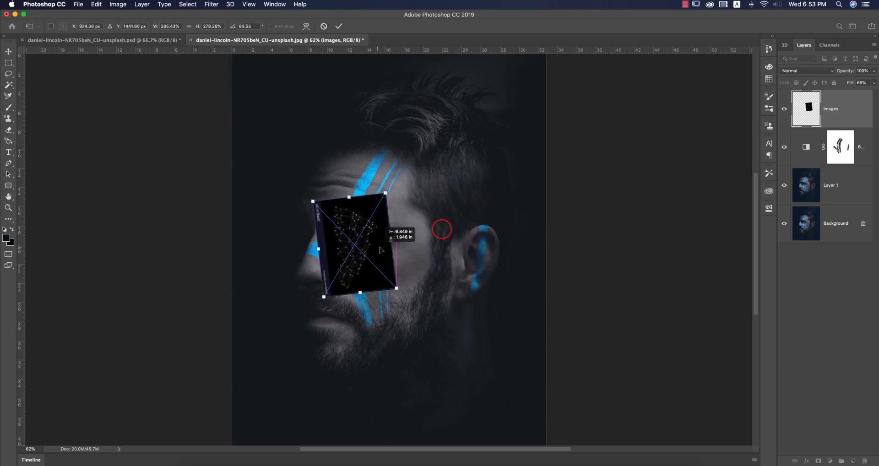
{"action": "left_click", "coordinate": [338, 25]}
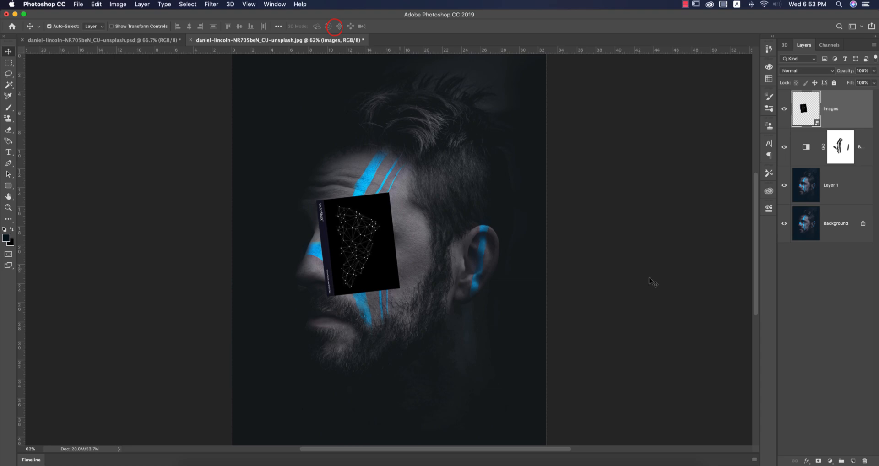
Step: Set the particles layer blend mode to Screen and add a layer mask
{"action": "left_click", "coordinate": [808, 70]}
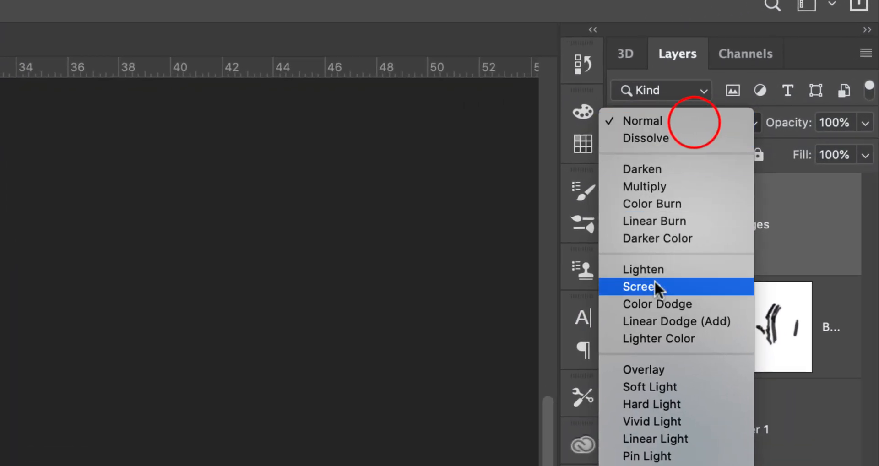
{"action": "left_click", "coordinate": [650, 287]}
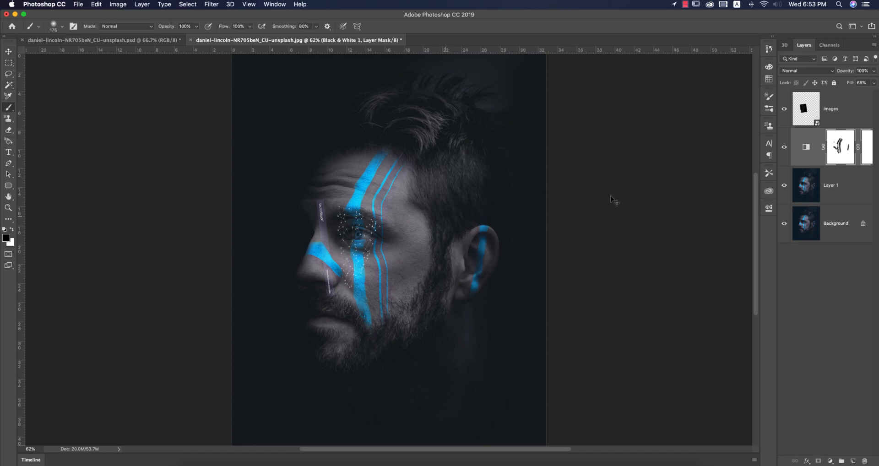
{"action": "left_click", "coordinate": [832, 108]}
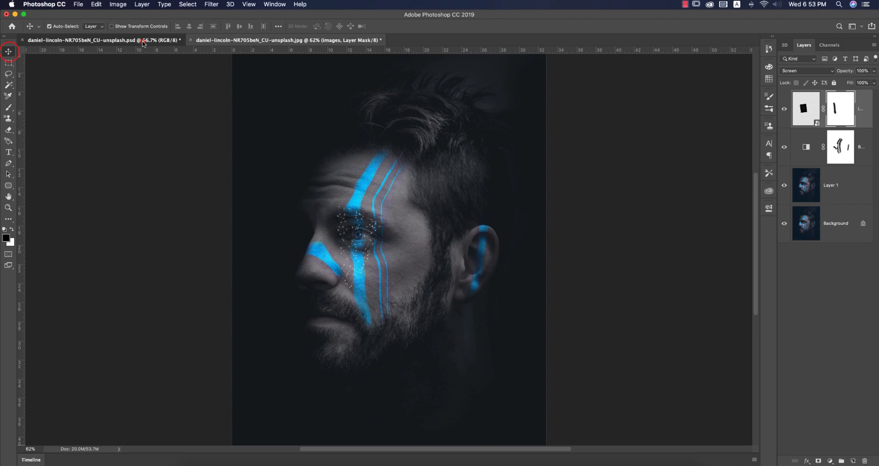
{"action": "left_click", "coordinate": [286, 39]}
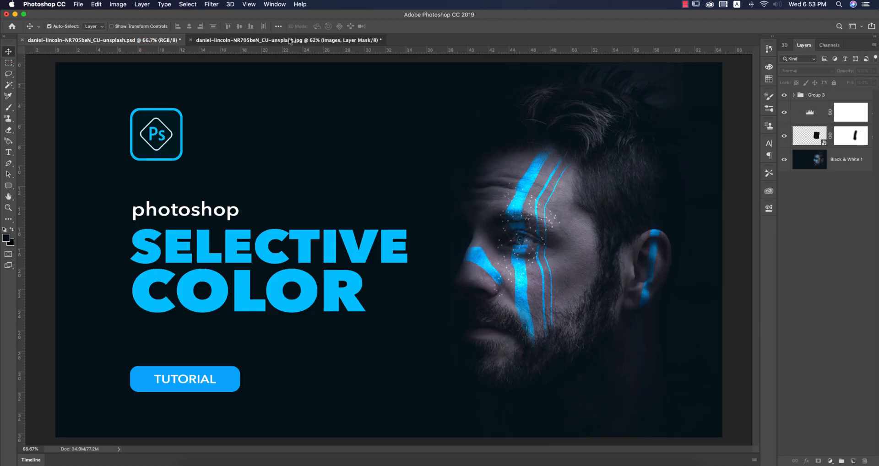
{"action": "left_click", "coordinate": [286, 40]}
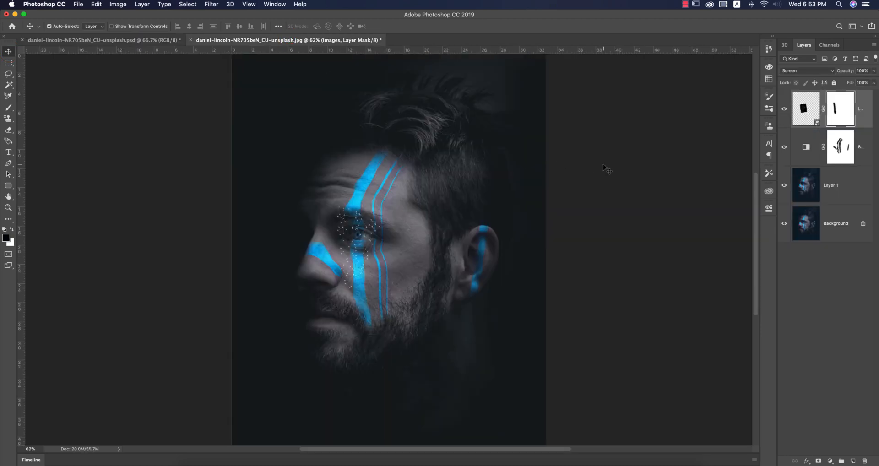